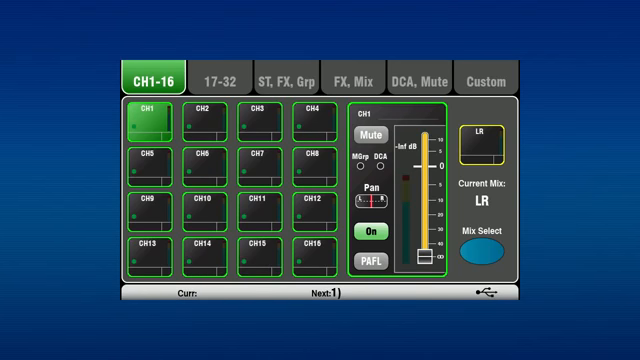
# - On the User page, compare the Standard, Basic and Admin users, then select User 2 Standard
pyautogui.click(383, 131)
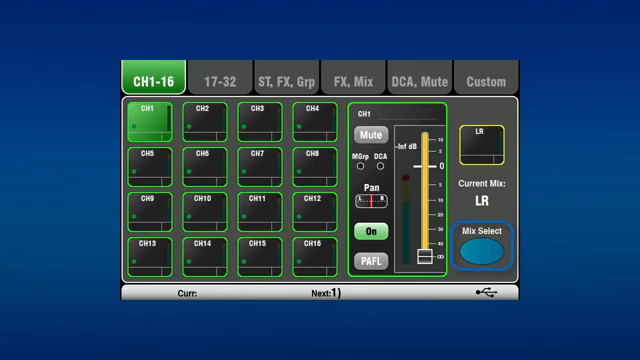
pyautogui.click(511, 71)
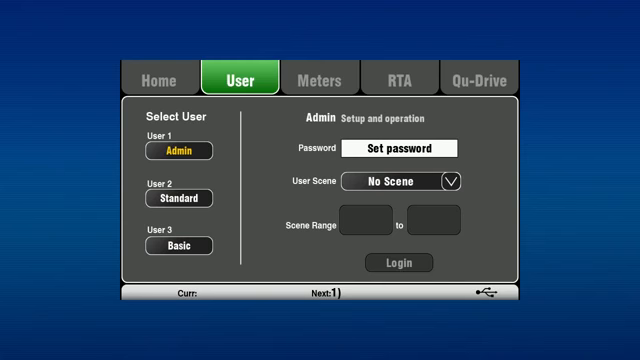
pyautogui.click(178, 197)
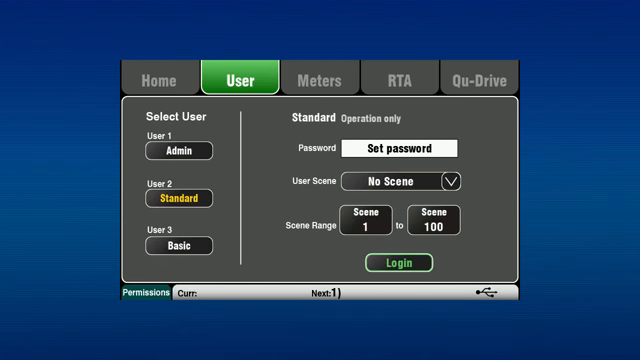
pyautogui.click(176, 254)
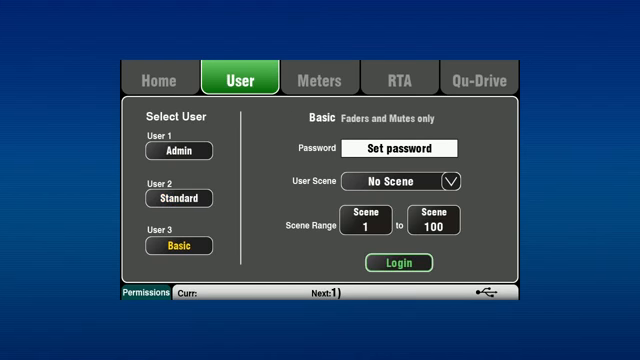
pyautogui.click(175, 151)
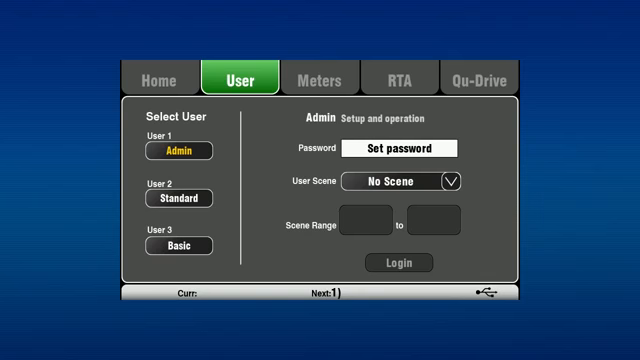
pyautogui.click(178, 198)
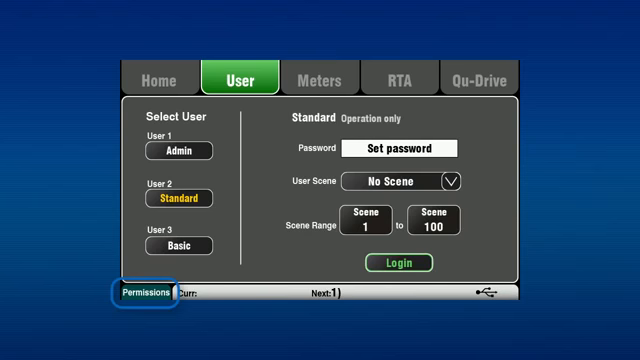
# - In the Standard user's permissions, restrict screen access to Qu-Control only
pyautogui.click(140, 295)
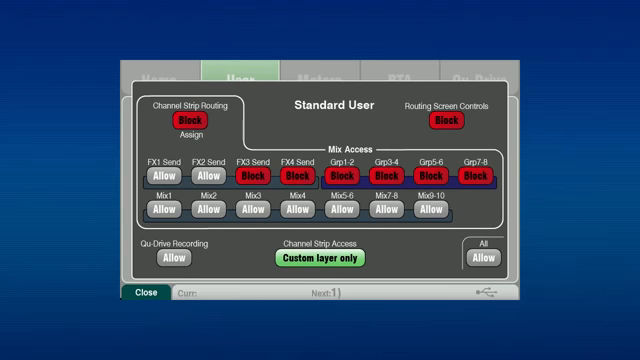
pyautogui.click(316, 257)
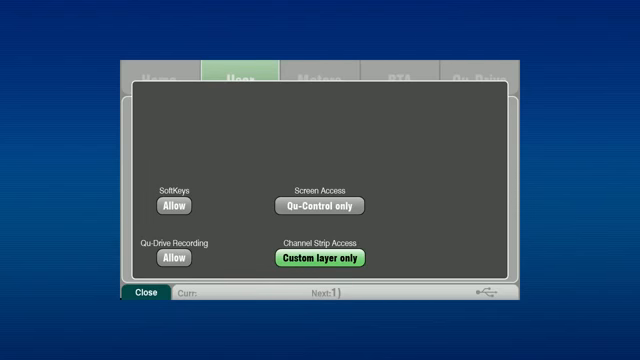
pyautogui.click(317, 257)
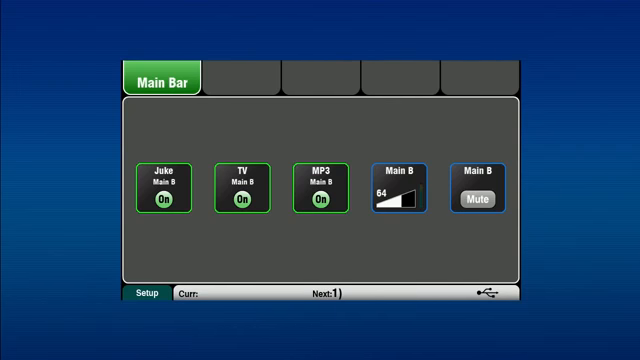
pyautogui.click(146, 296)
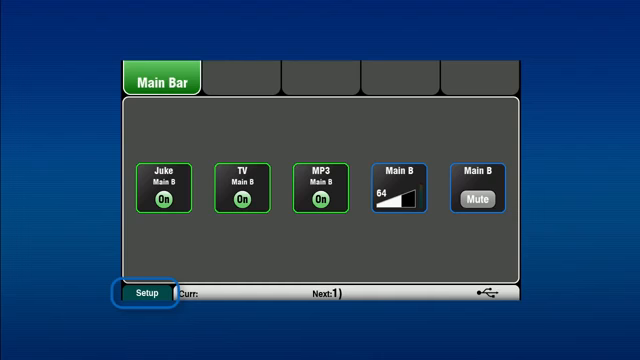
pyautogui.click(145, 294)
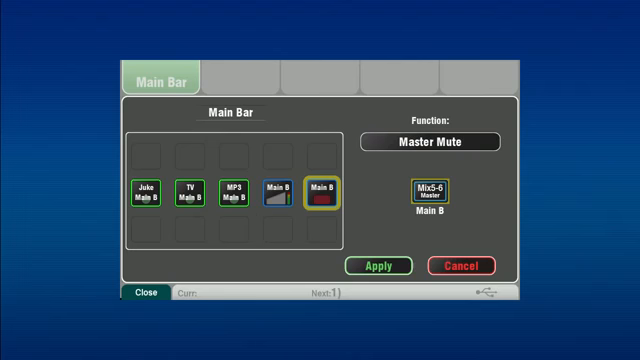
pyautogui.click(380, 265)
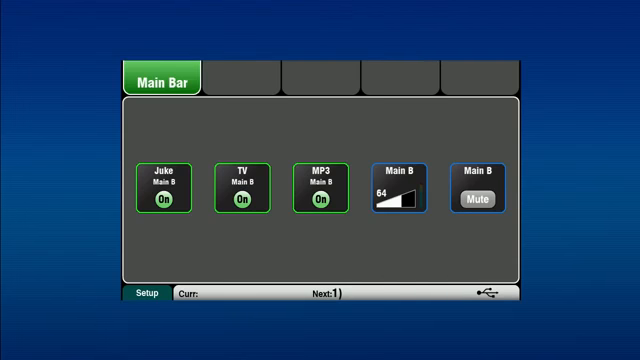